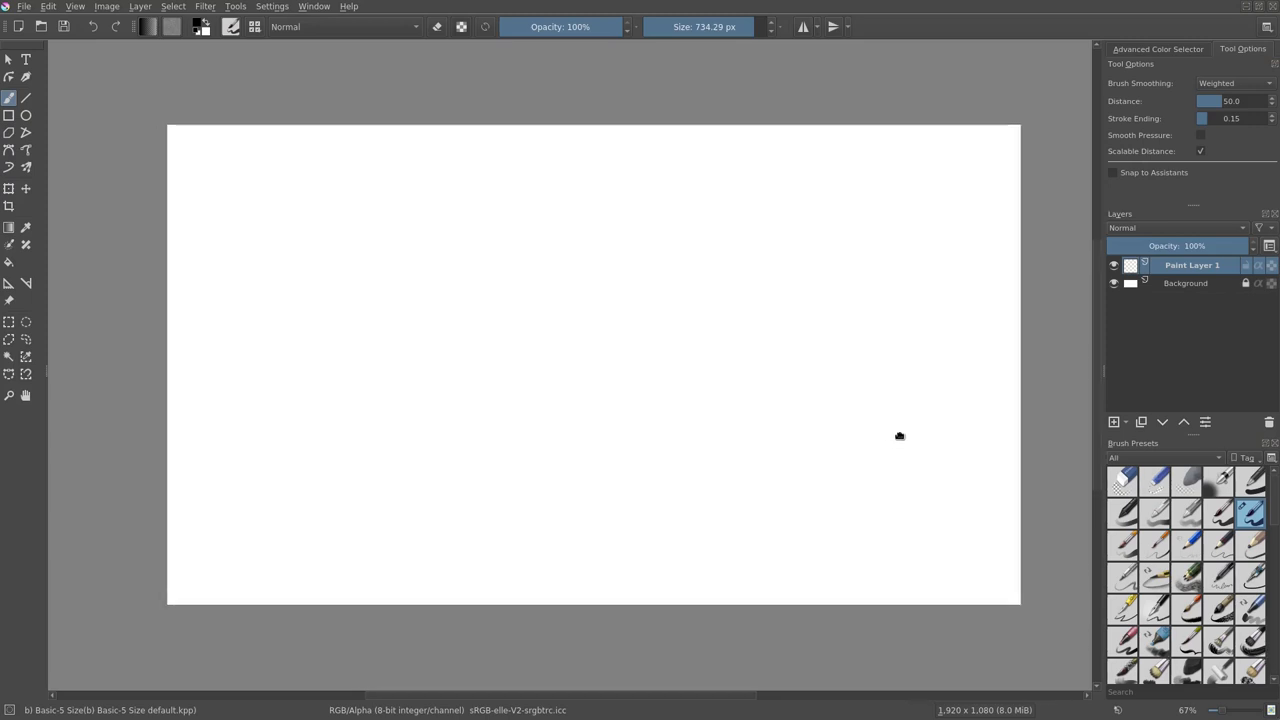
Drag out a large filled black circle centred on the white canvas on Paint Layer 1
left_click_drag(596, 204, 596, 530)
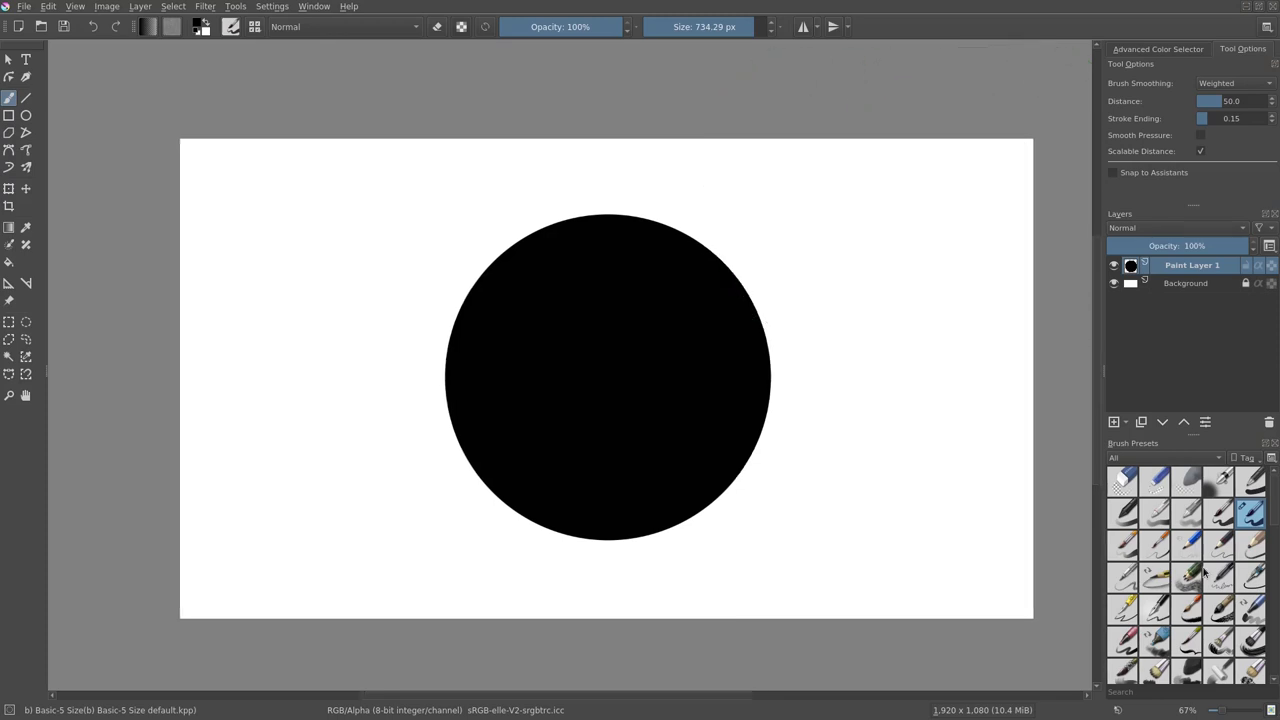
Add a paint layer above the circle and rename the circle's layer to 'circle'
left_click(1112, 420)
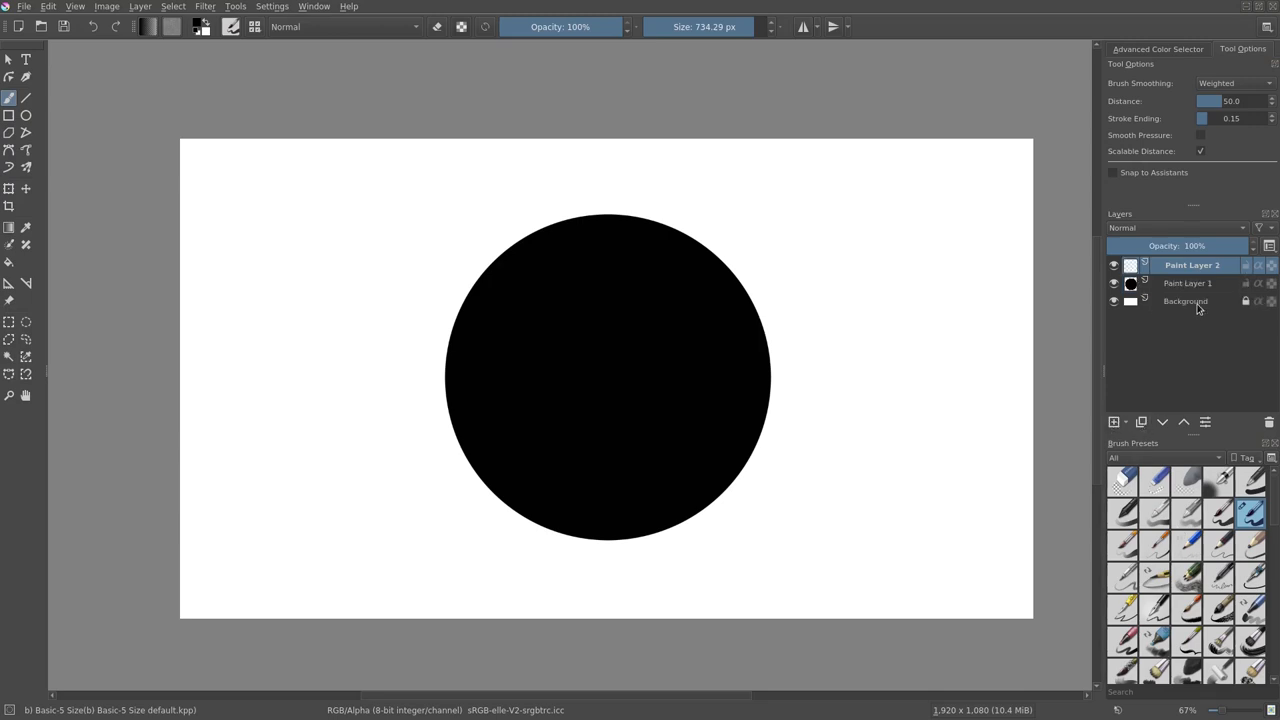
left_click(1190, 284)
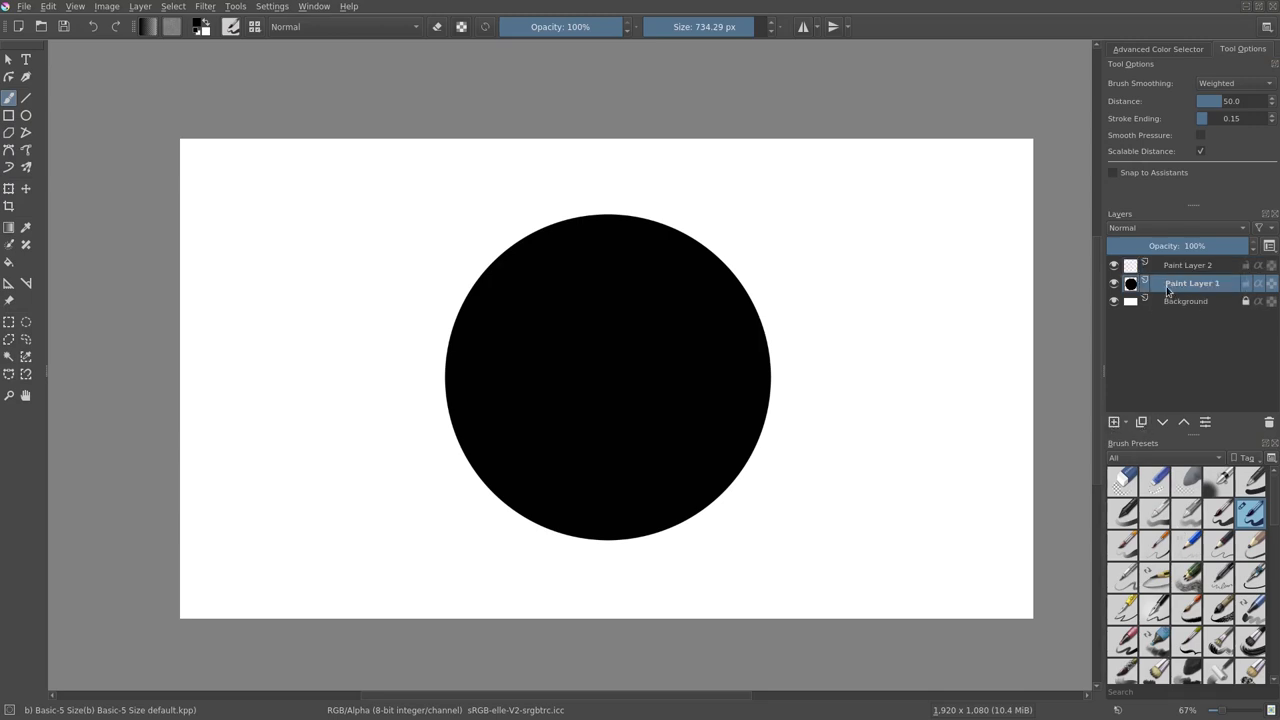
double_click(1190, 284)
type("circle")
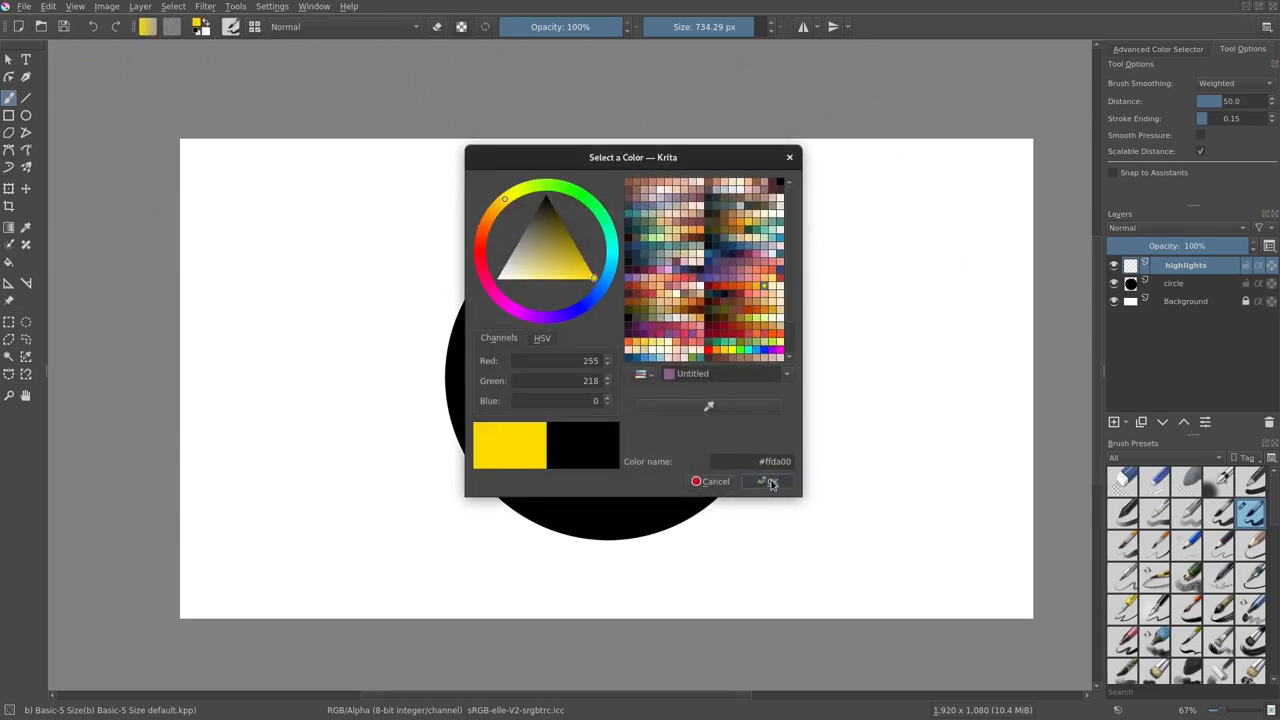
Confirm yellow and brush a thick arc along the circle's top and right rim
left_click(768, 480)
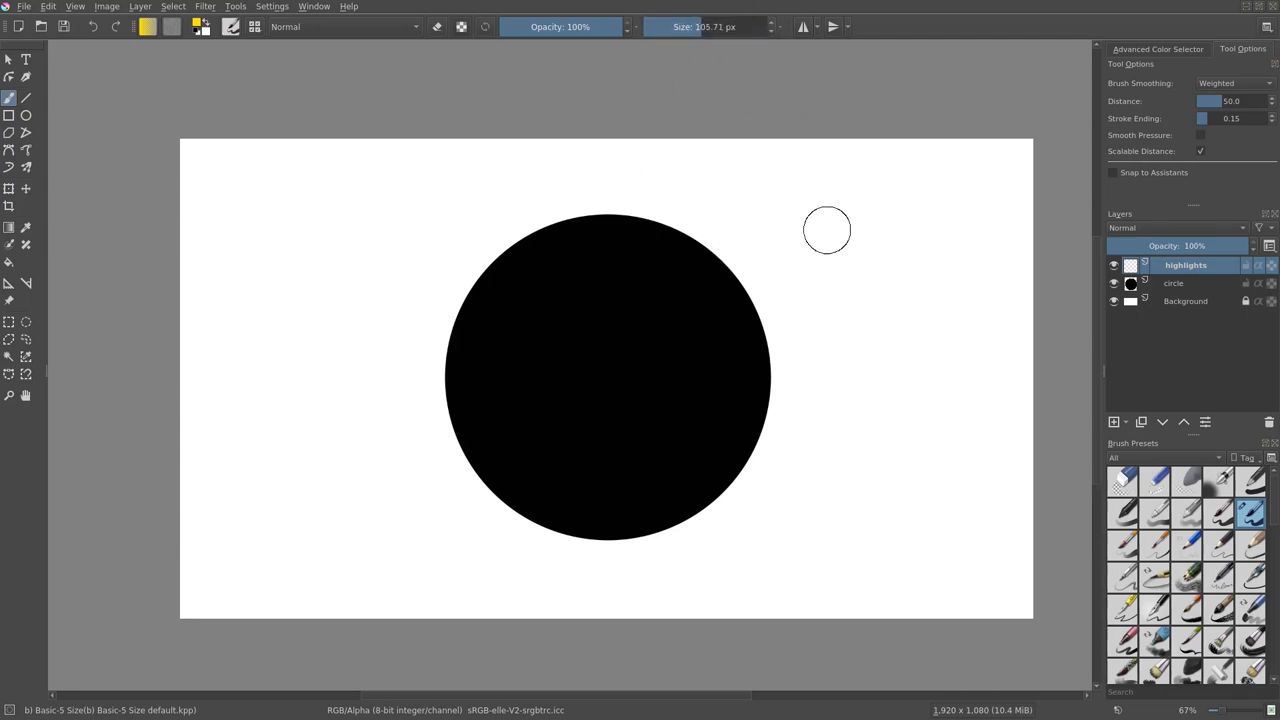
mouse_move(908, 320)
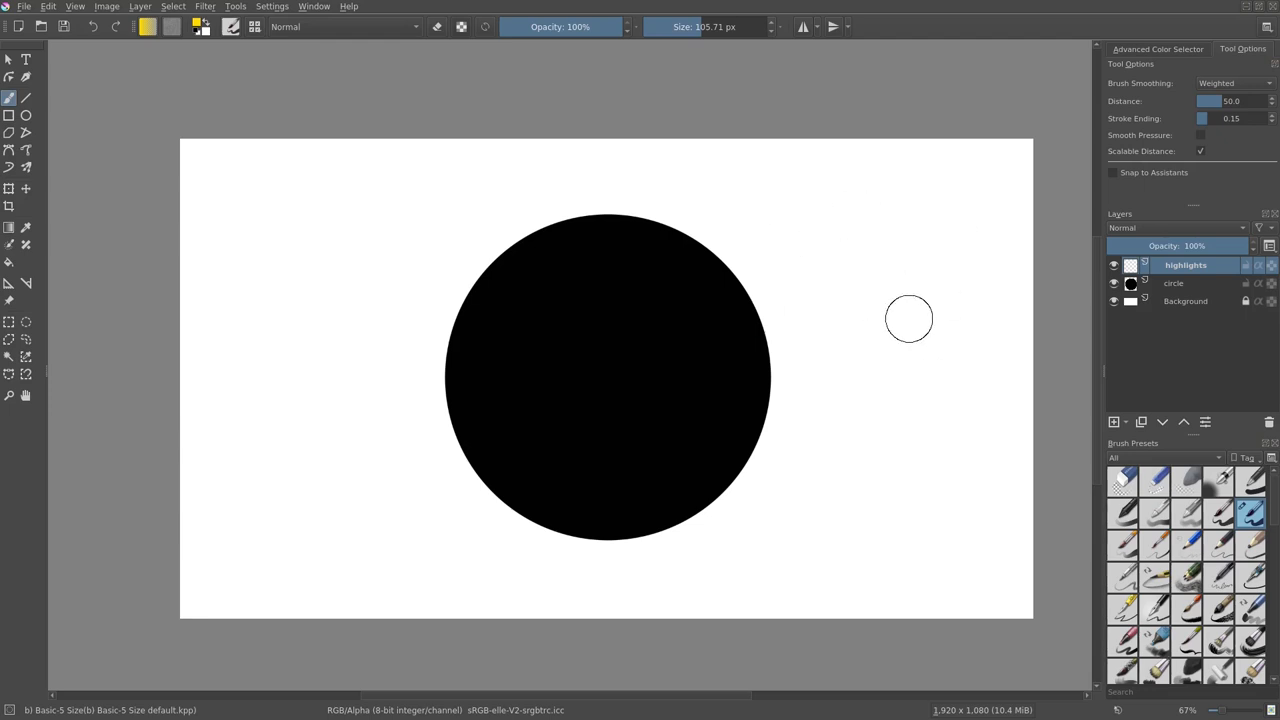
left_click(572, 198)
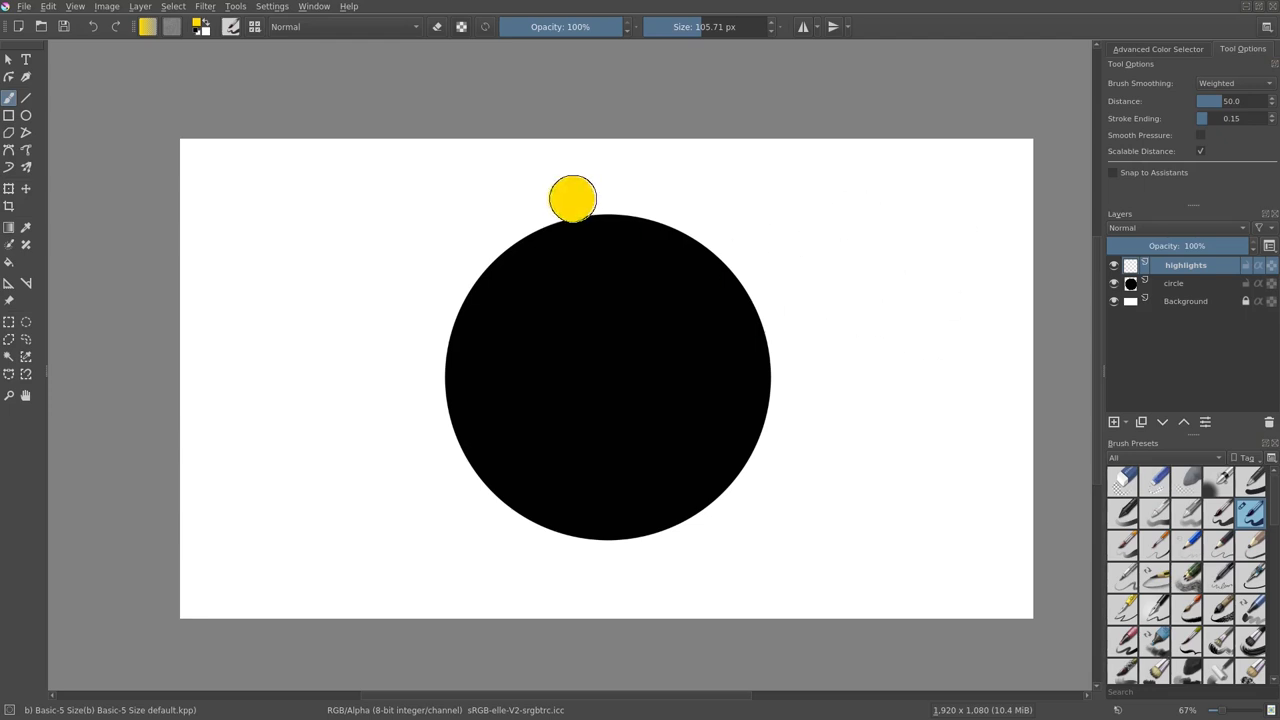
left_click_drag(572, 198, 762, 348)
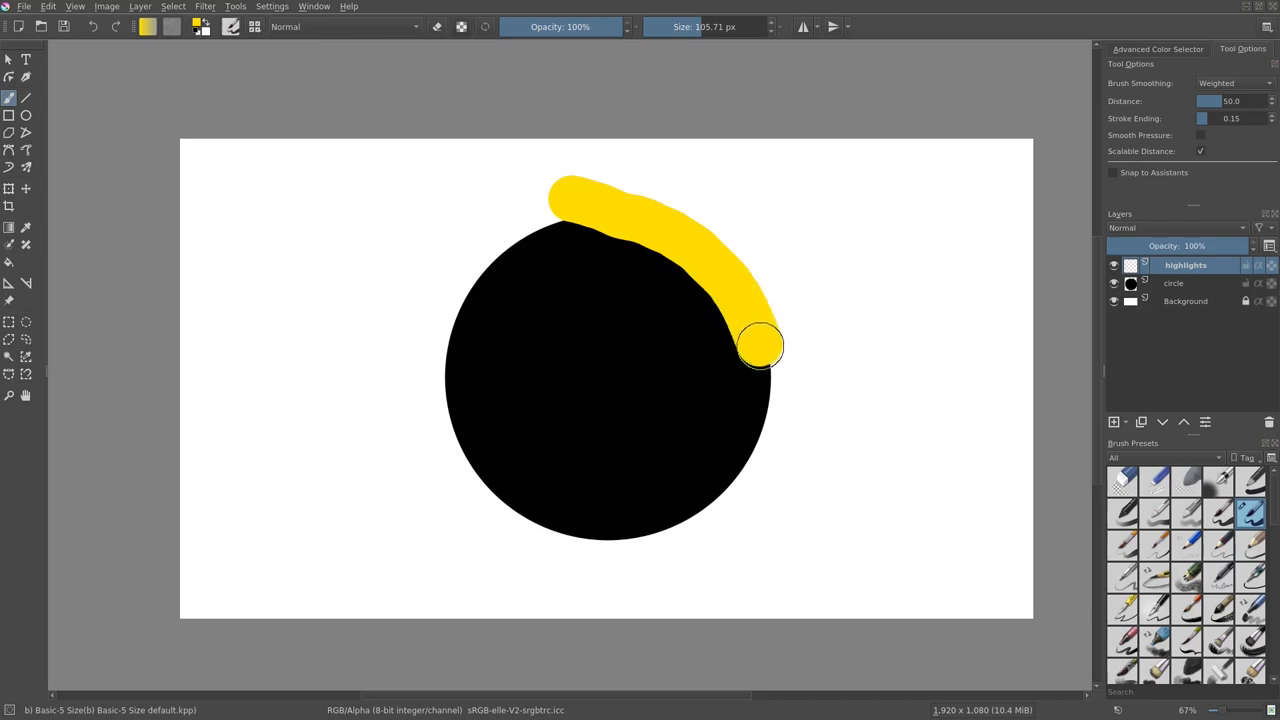
left_click_drag(760, 344, 720, 560)
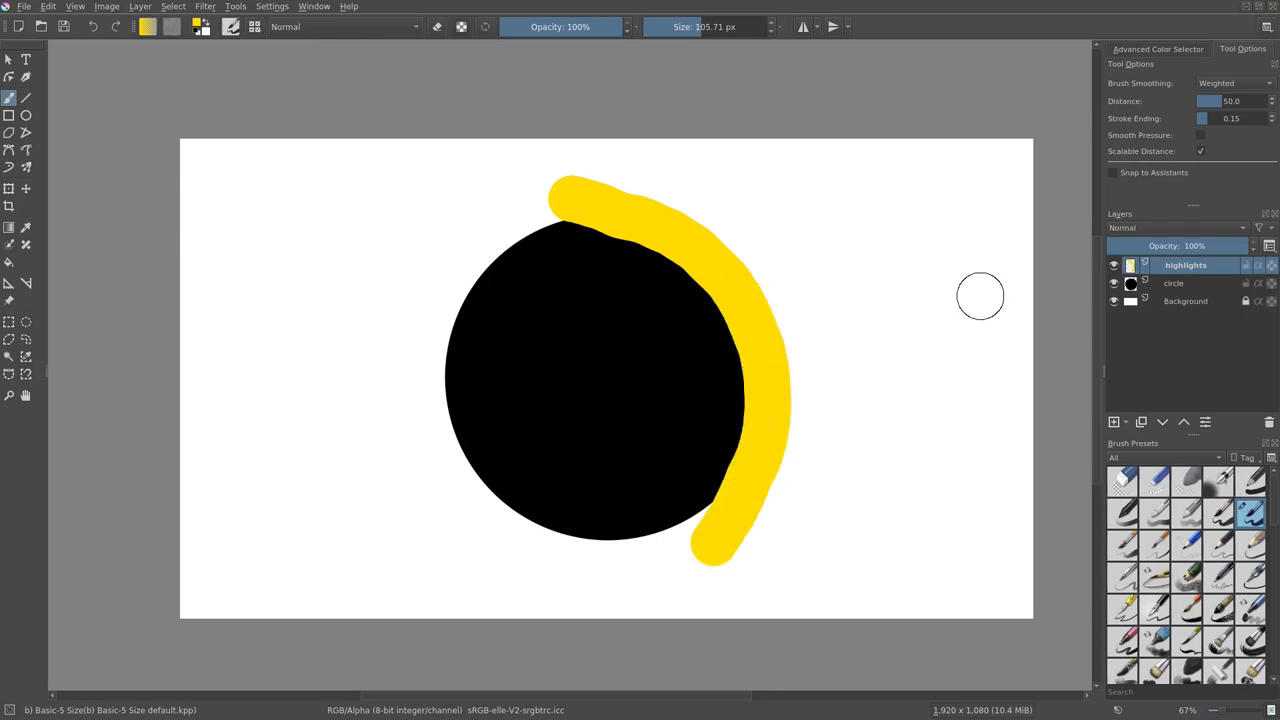
mouse_move(544, 160)
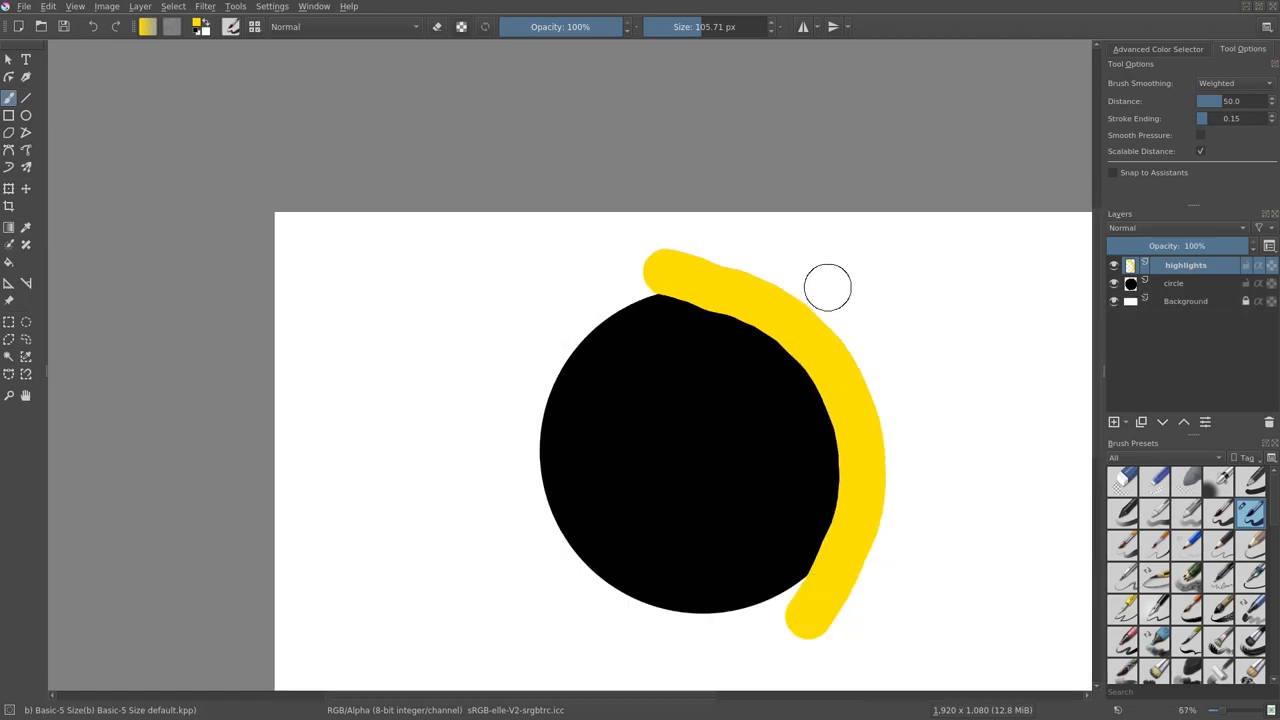
Lower the Background layer's HSV Lightness to mid gray, then return to the highlights layer
left_click(204, 6)
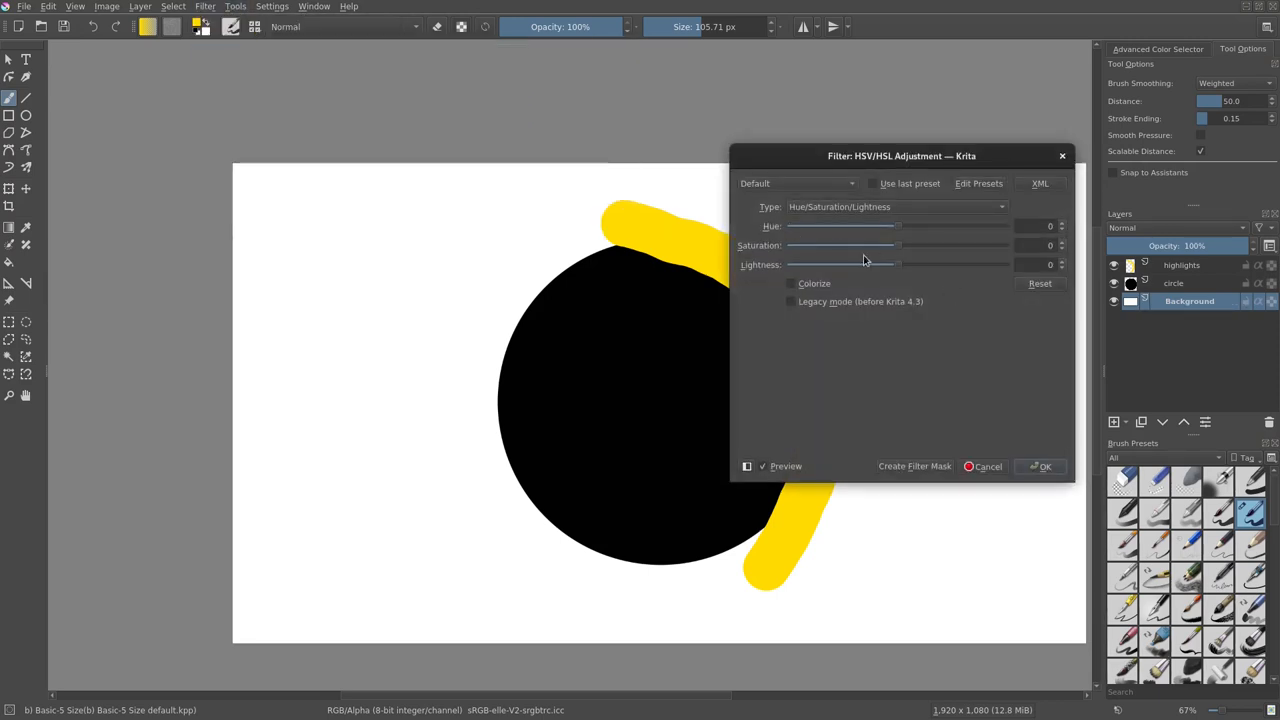
left_click_drag(898, 264, 836, 264)
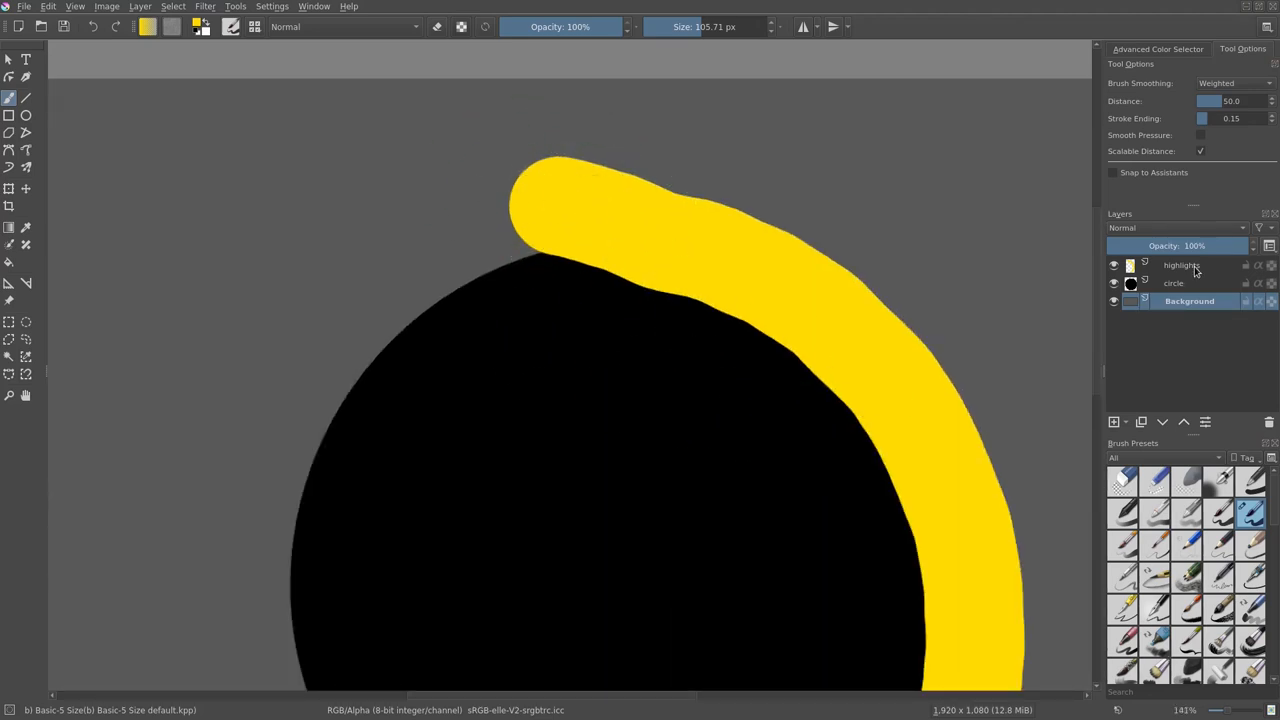
left_click(1184, 264)
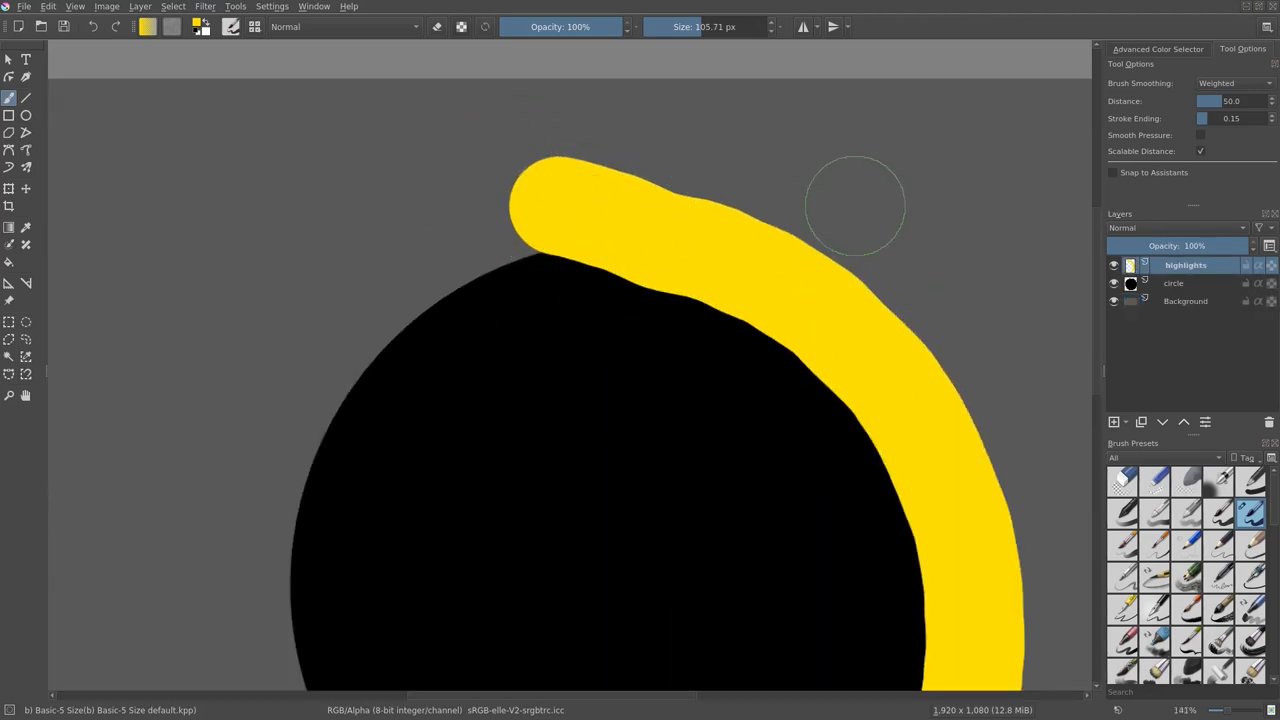
Group highlights with circle and enable inherit alpha so the yellow shows only inside the circle
right_click(1184, 264)
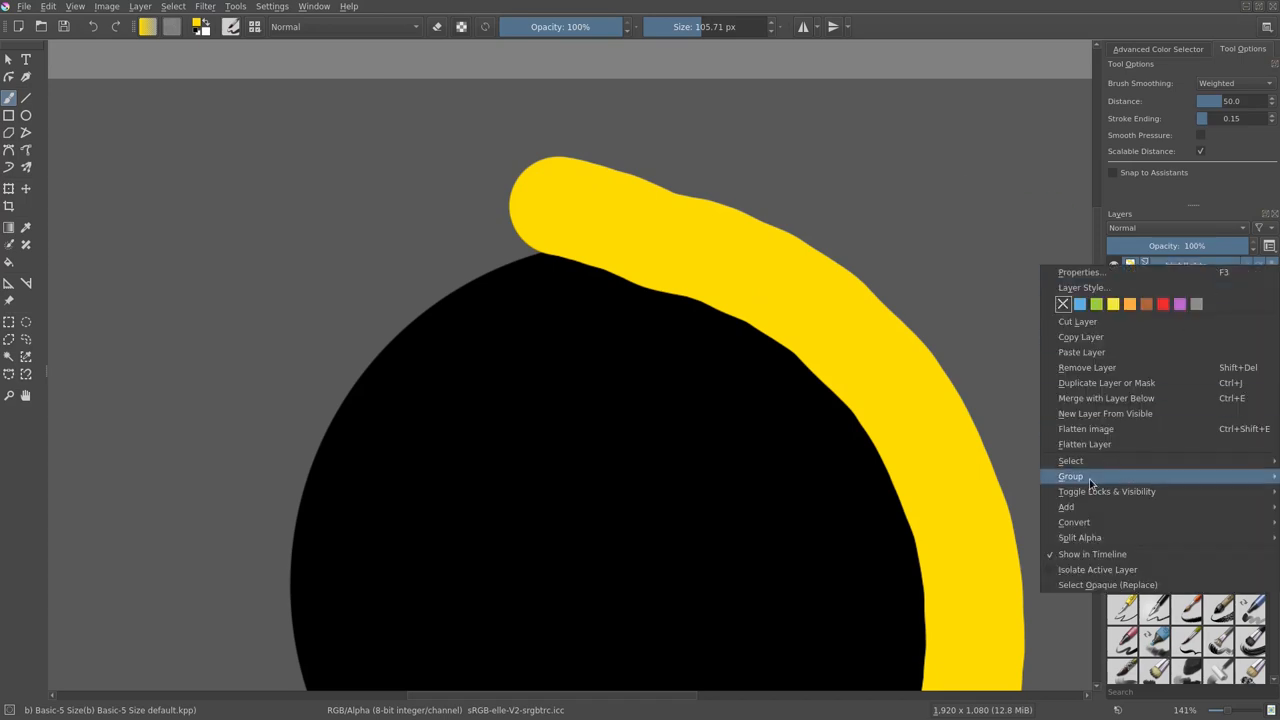
mouse_move(1070, 476)
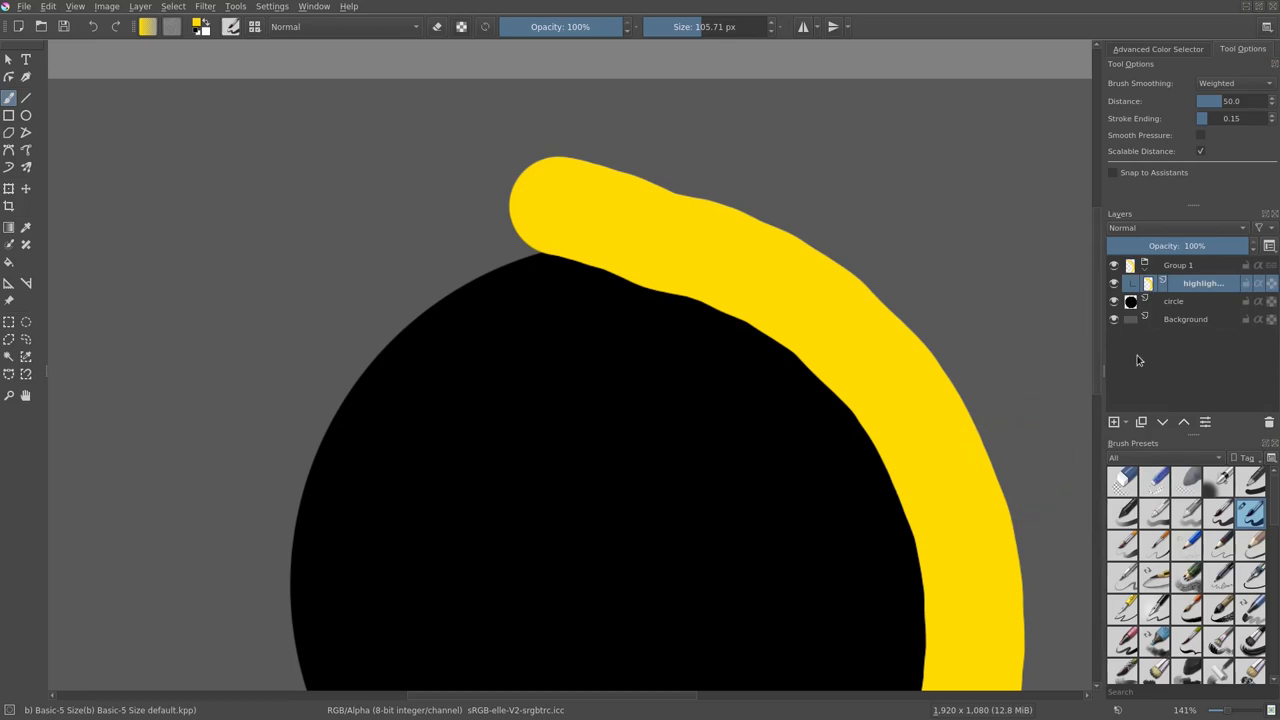
left_click(1190, 300)
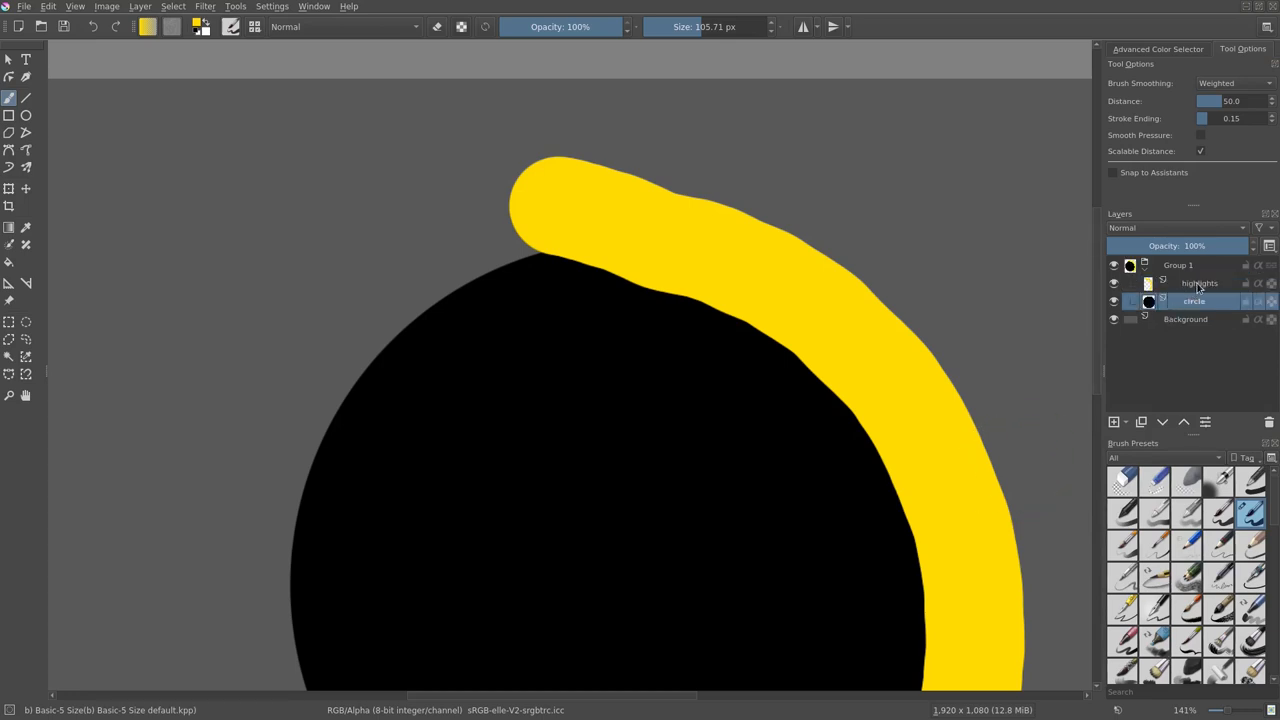
left_click(1200, 284)
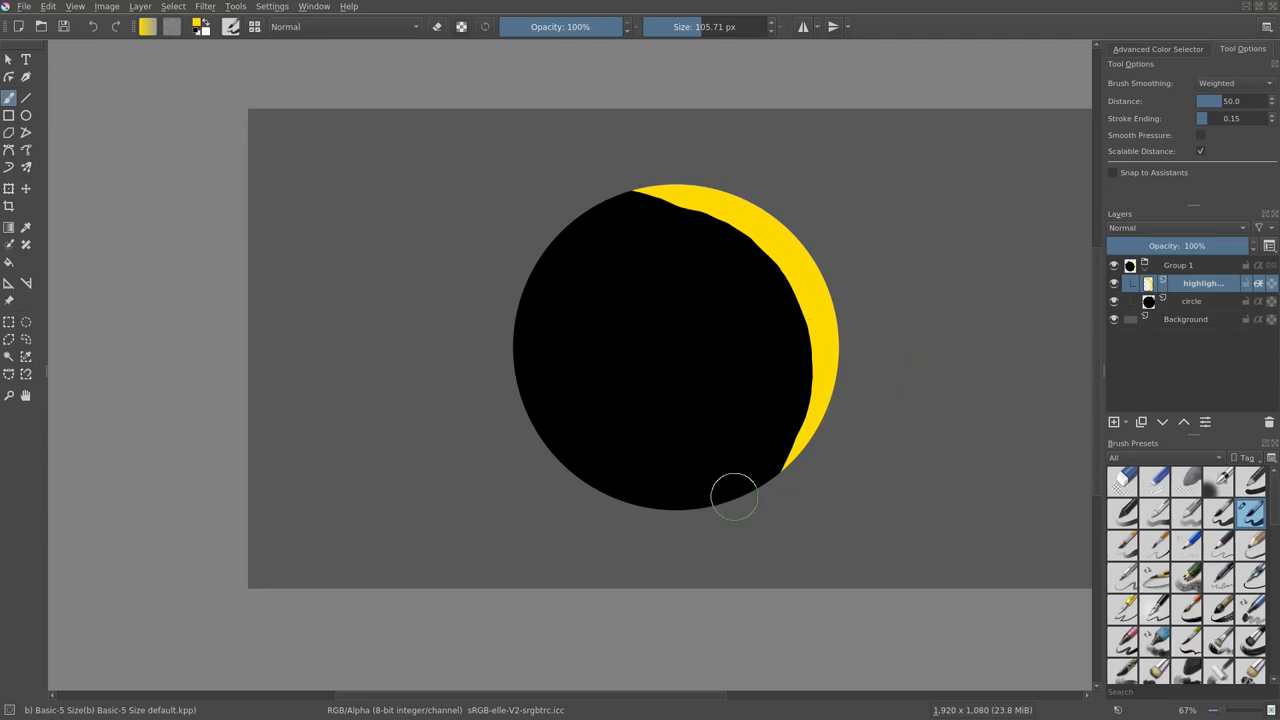
mouse_move(824, 214)
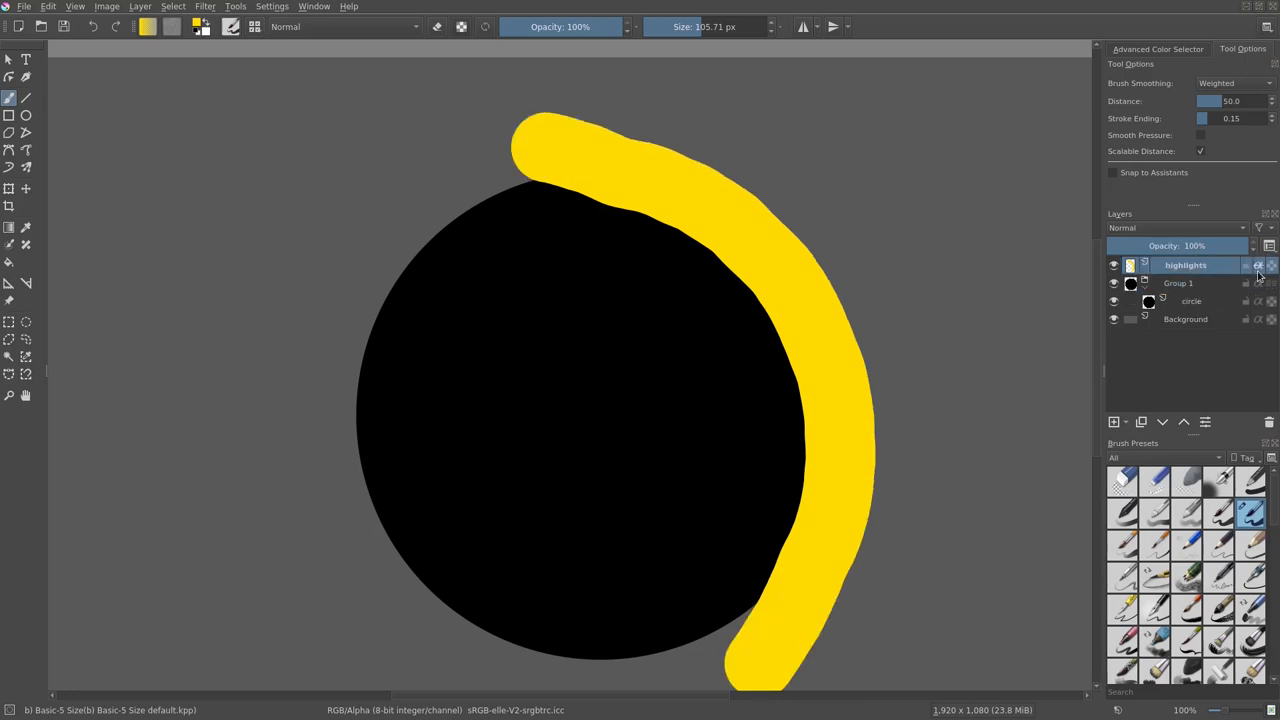
Reorder the circle layer relative to Group 1 in the Layers docker
left_click(1192, 300)
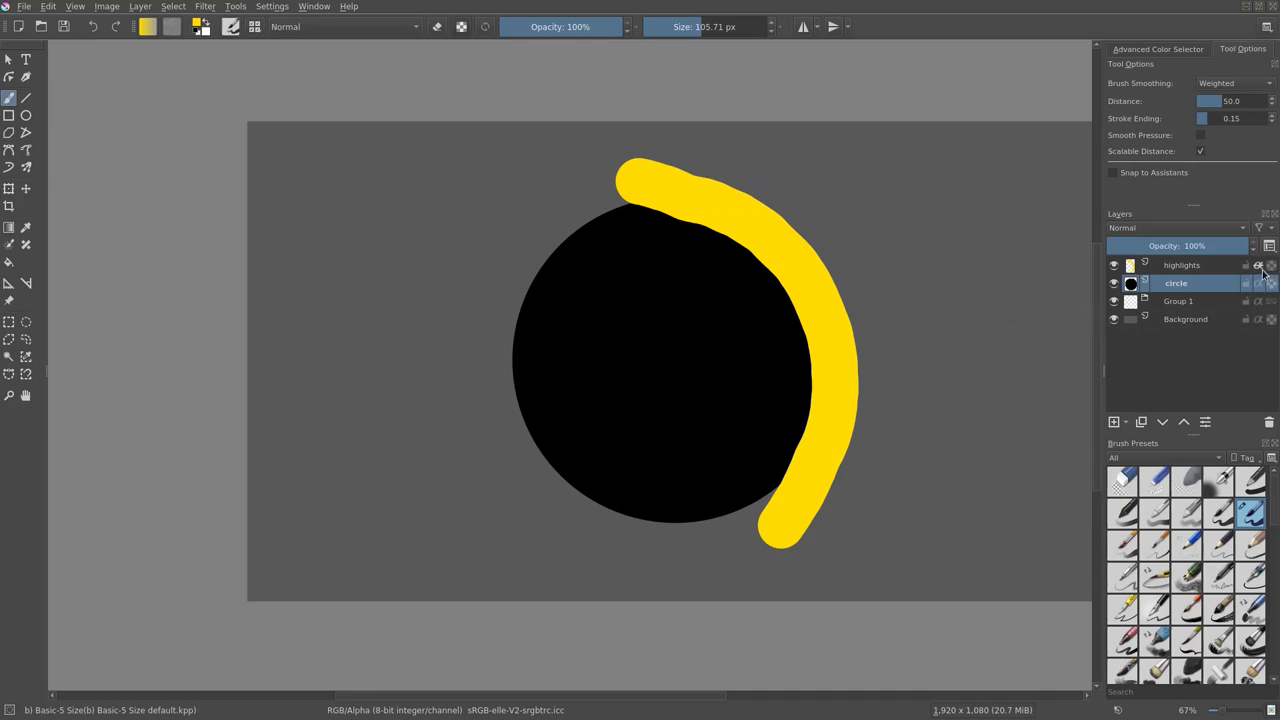
mouse_move(704, 272)
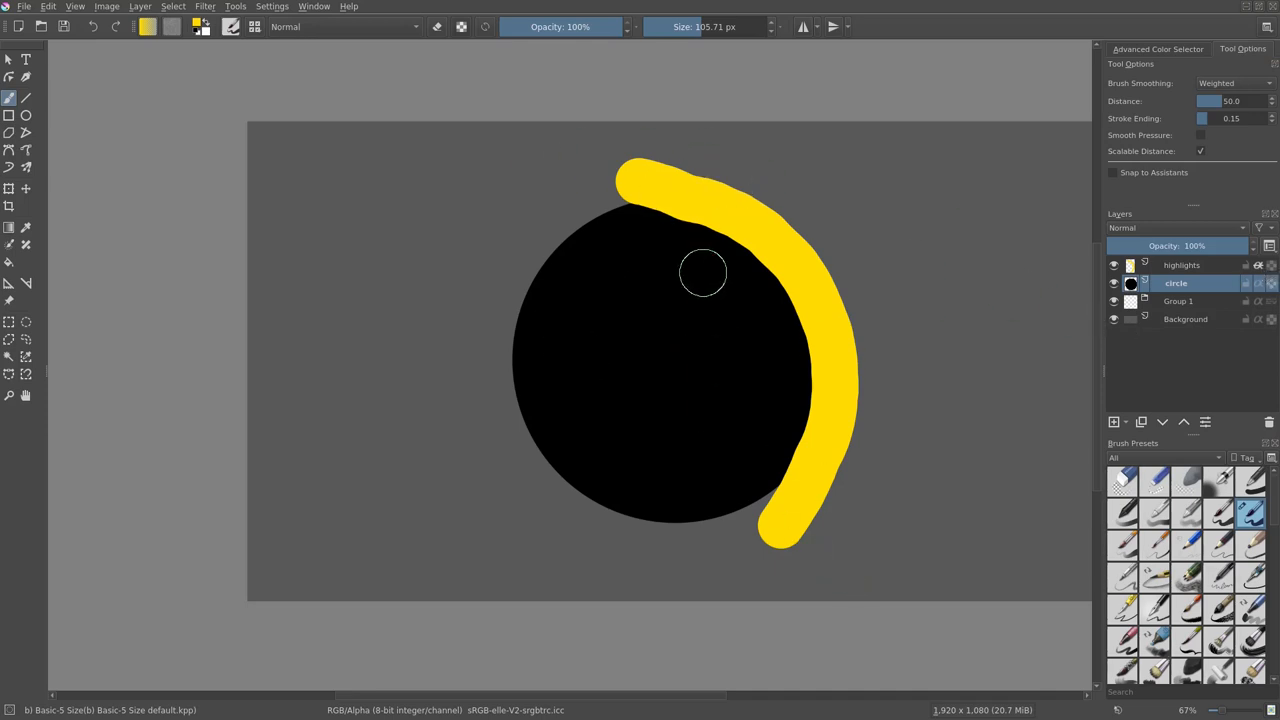
mouse_move(480, 238)
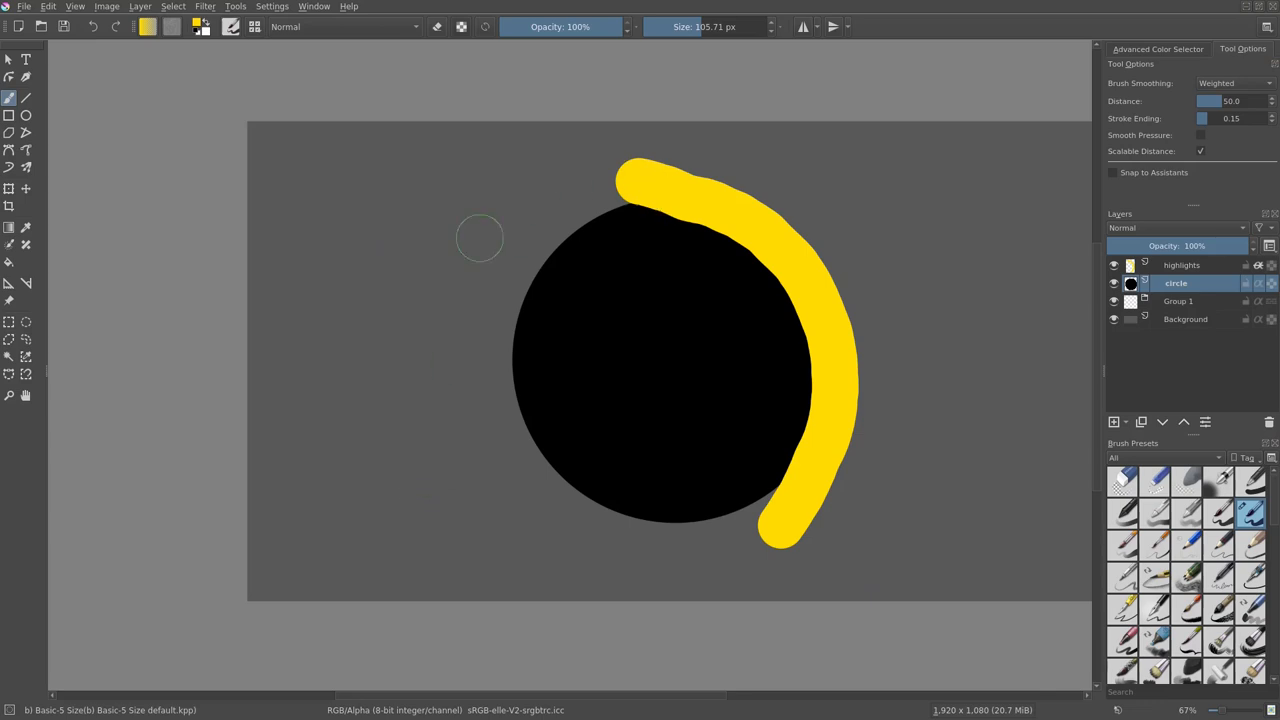
mouse_move(896, 180)
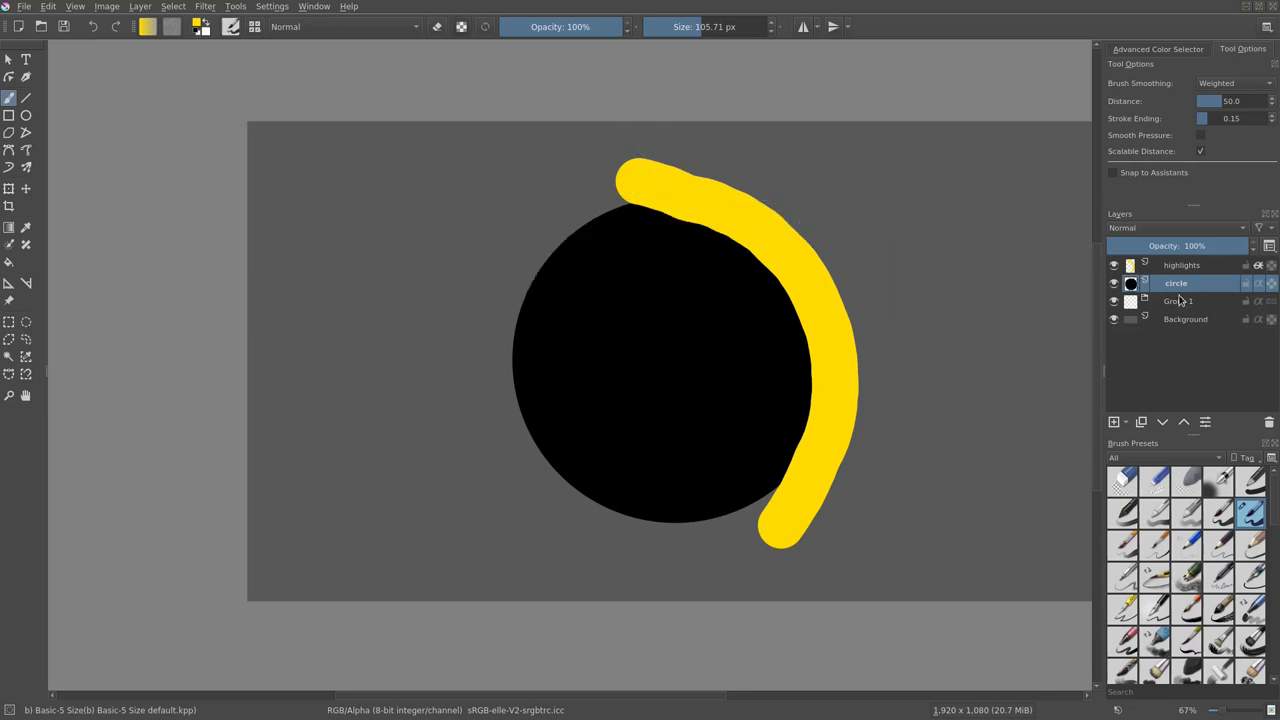
mouse_move(1176, 284)
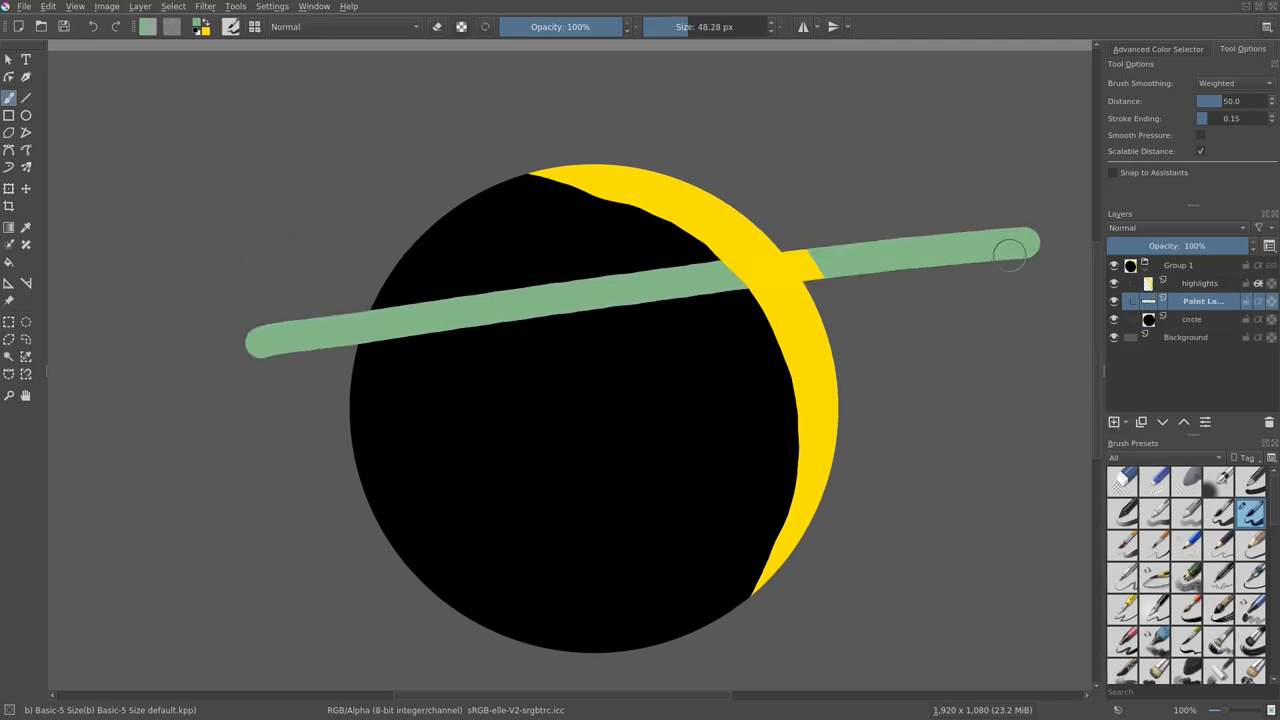
Scroll through the Layers docker while removing the yellow and green test-stroke layers
scroll("down", 3)
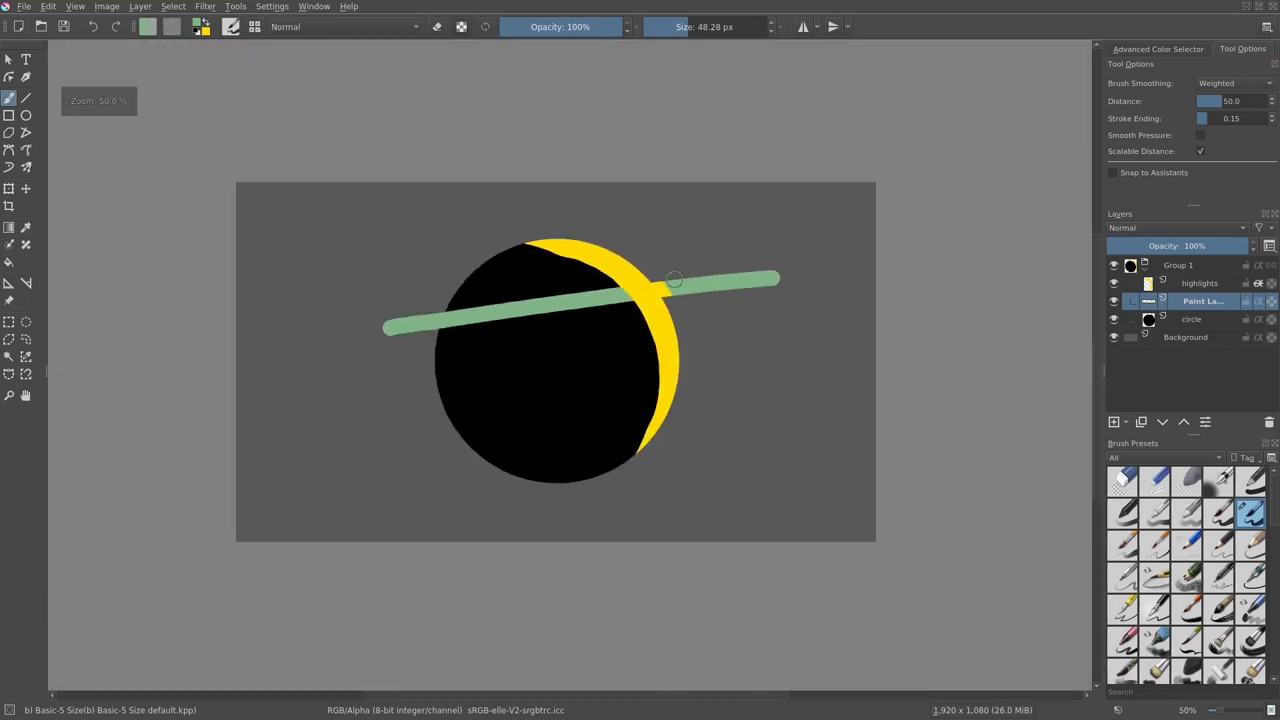
scroll("up", 3)
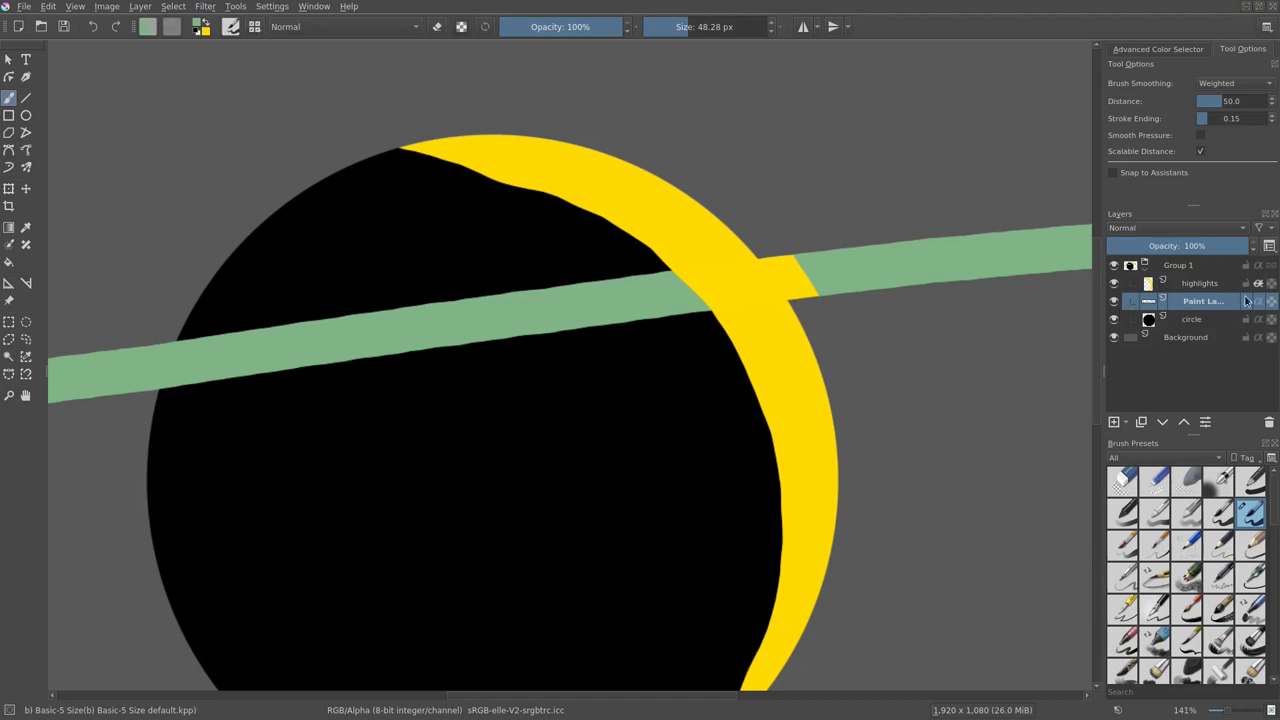
scroll("down", 3)
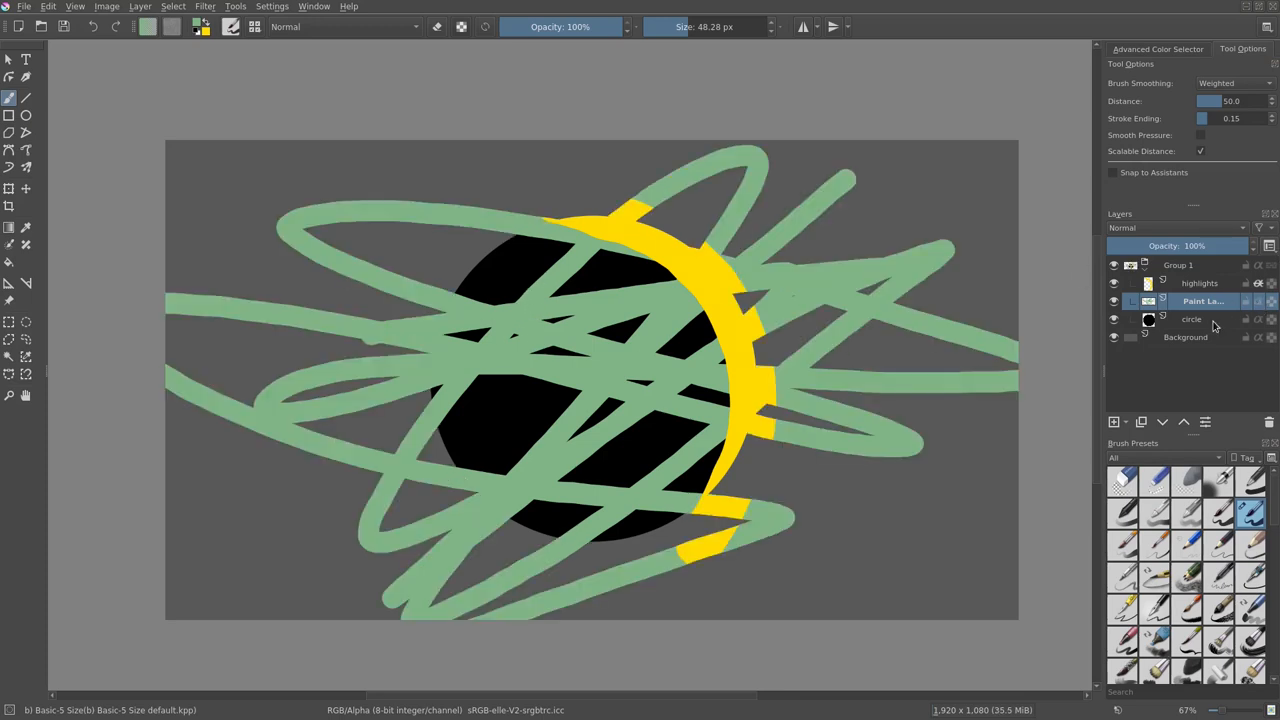
scroll("down", 3)
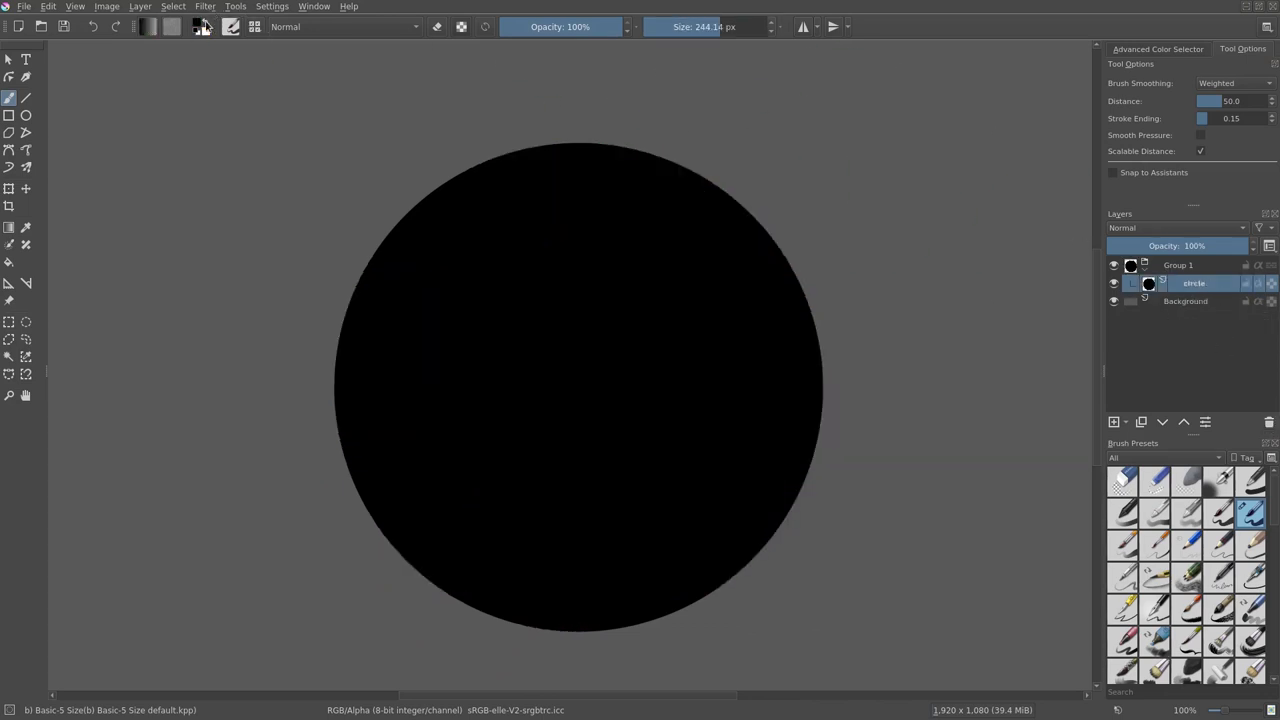
Apply an HSV/HSL Adjustment with Lightness 100 to turn the black circle white
left_click(236, 6)
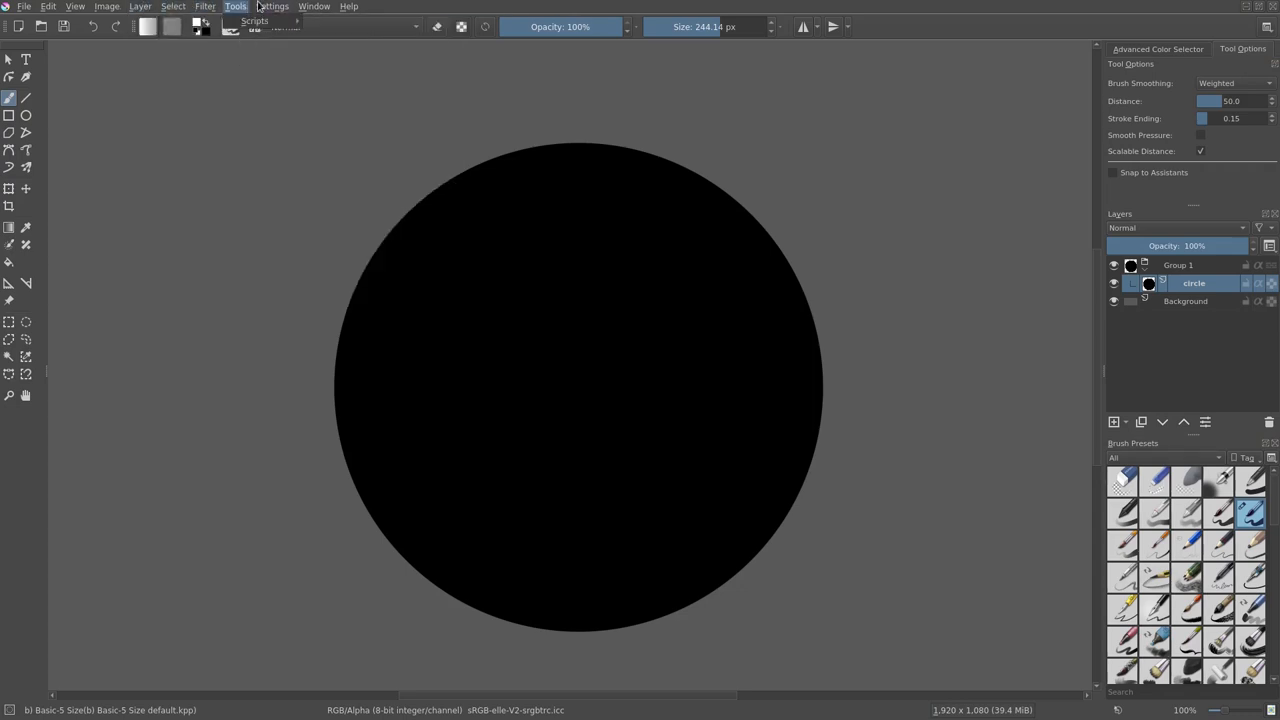
left_click(204, 6)
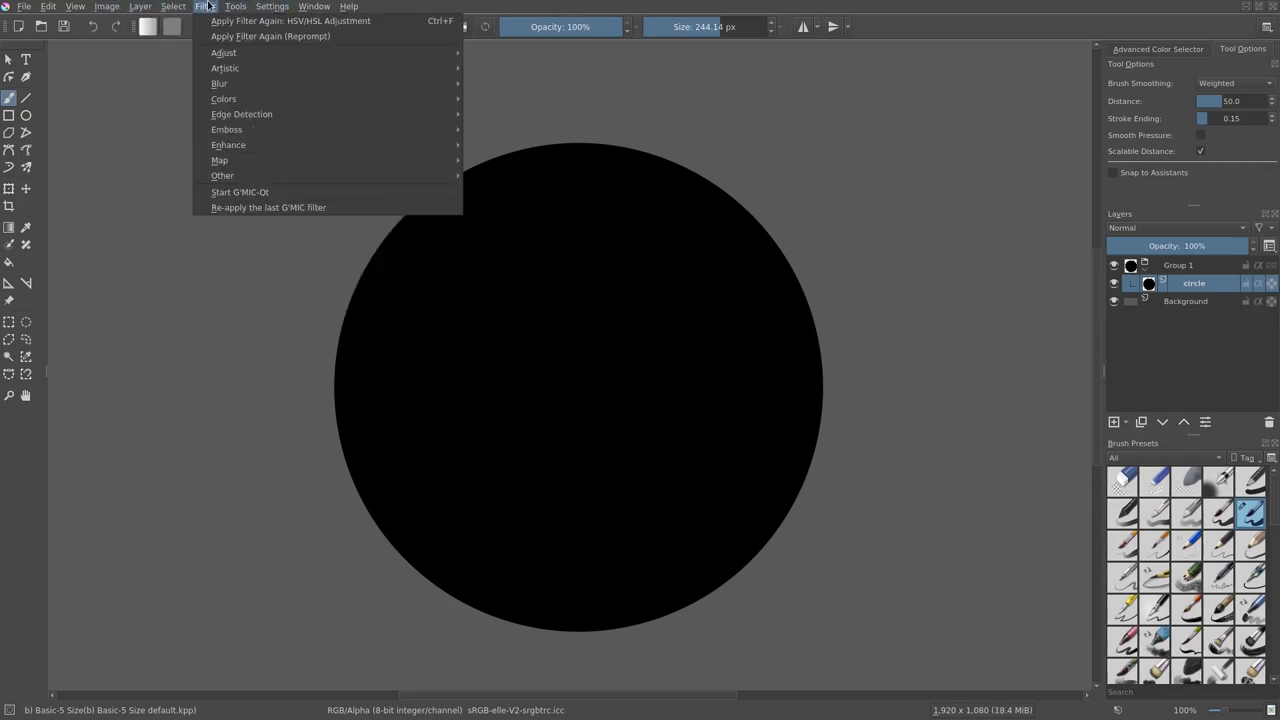
left_click(292, 20)
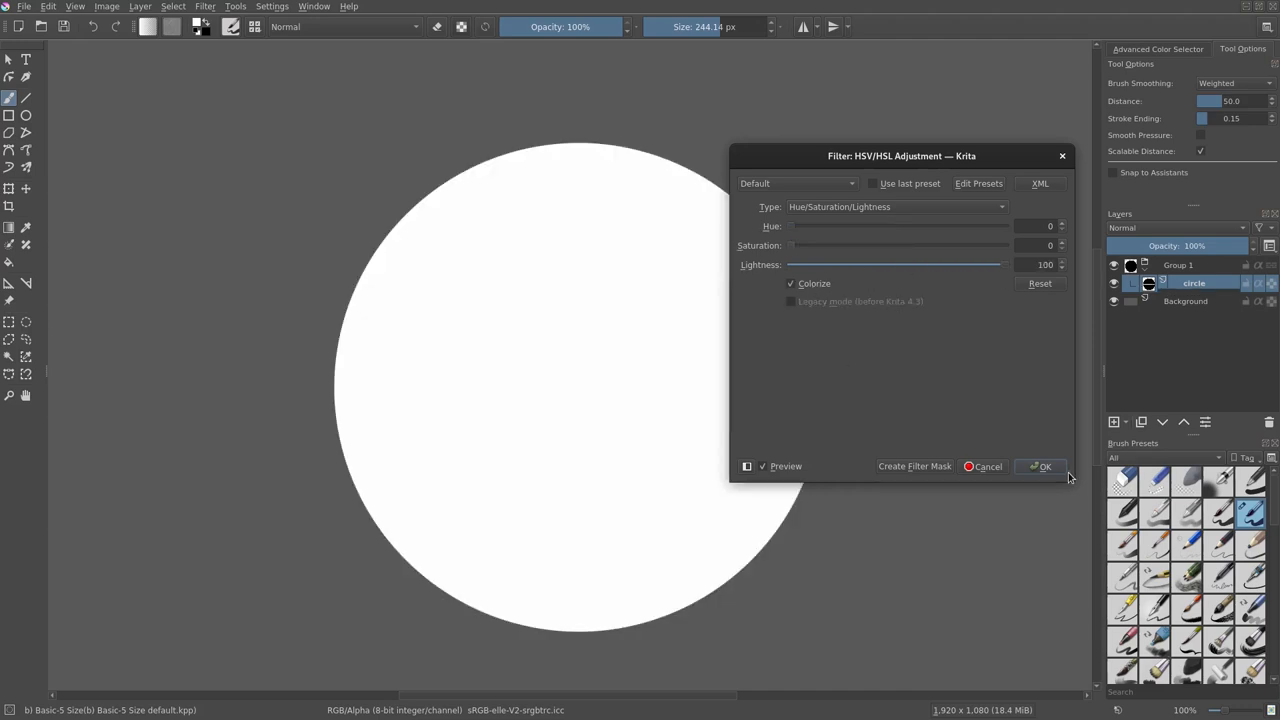
left_click(1040, 466)
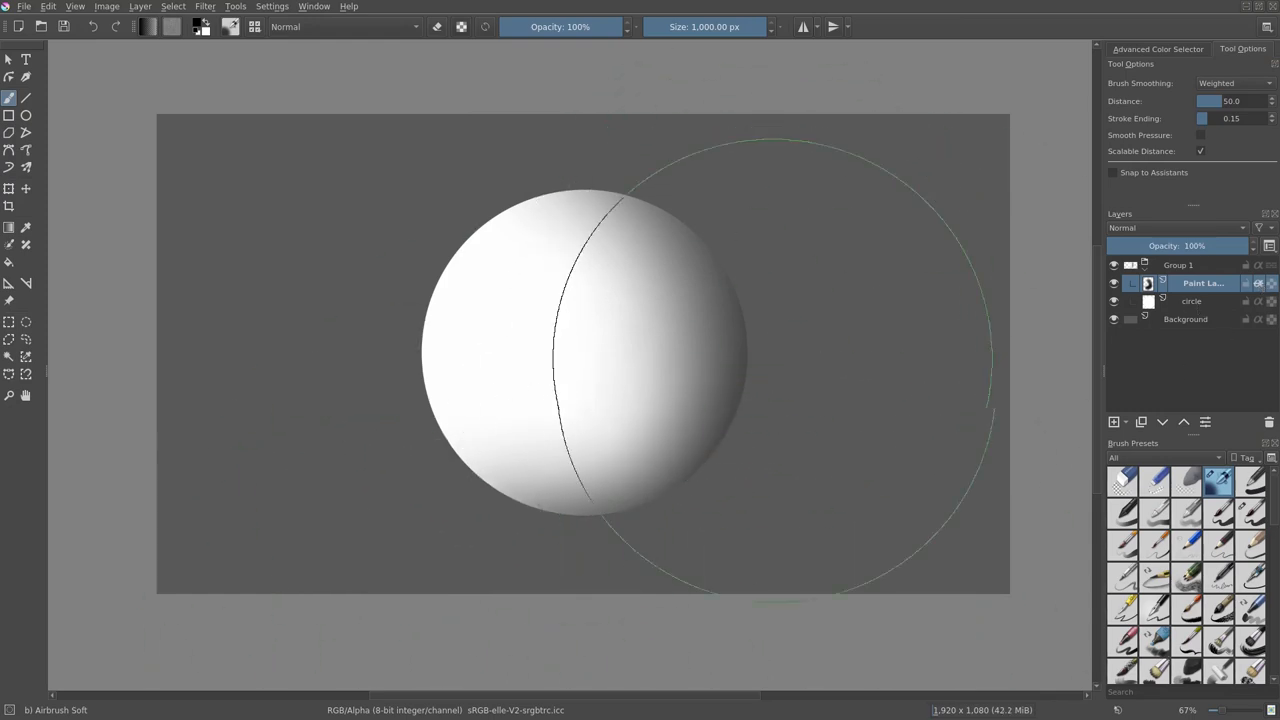
Check the shading with Background hidden, set its layer opacity to about 53%, and show Background again
left_click(1112, 320)
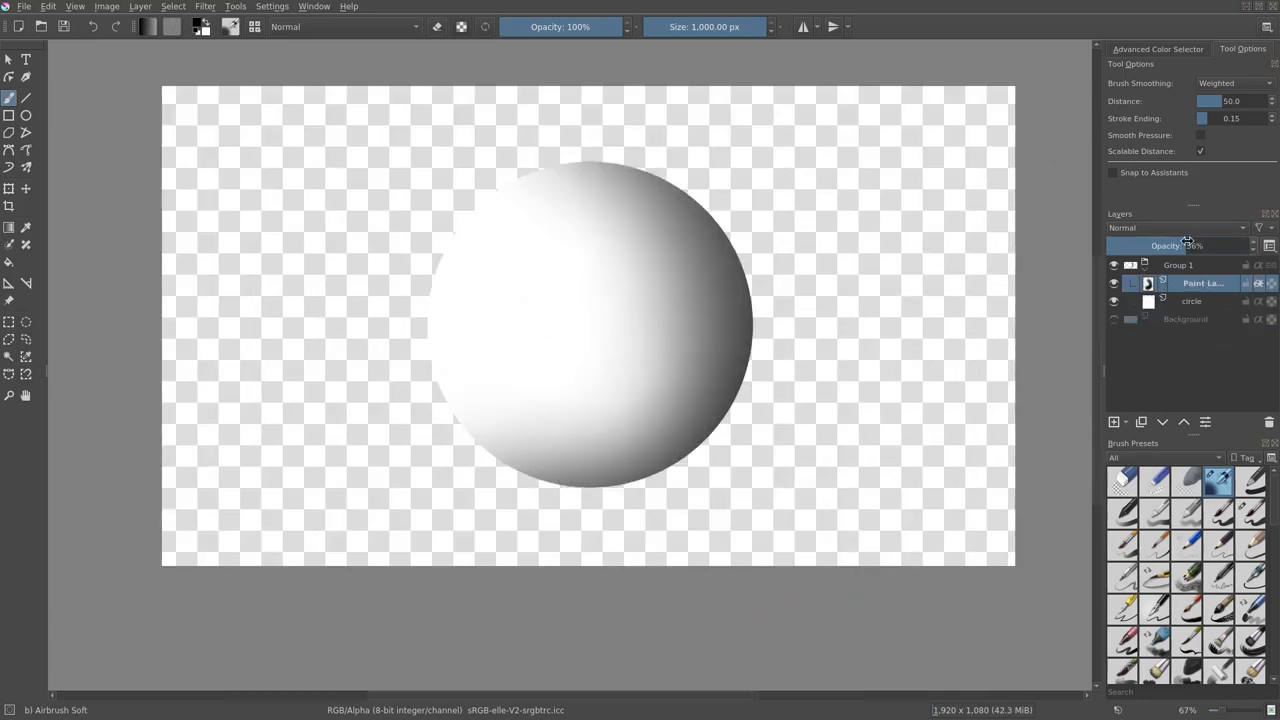
left_click_drag(1200, 244, 1170, 244)
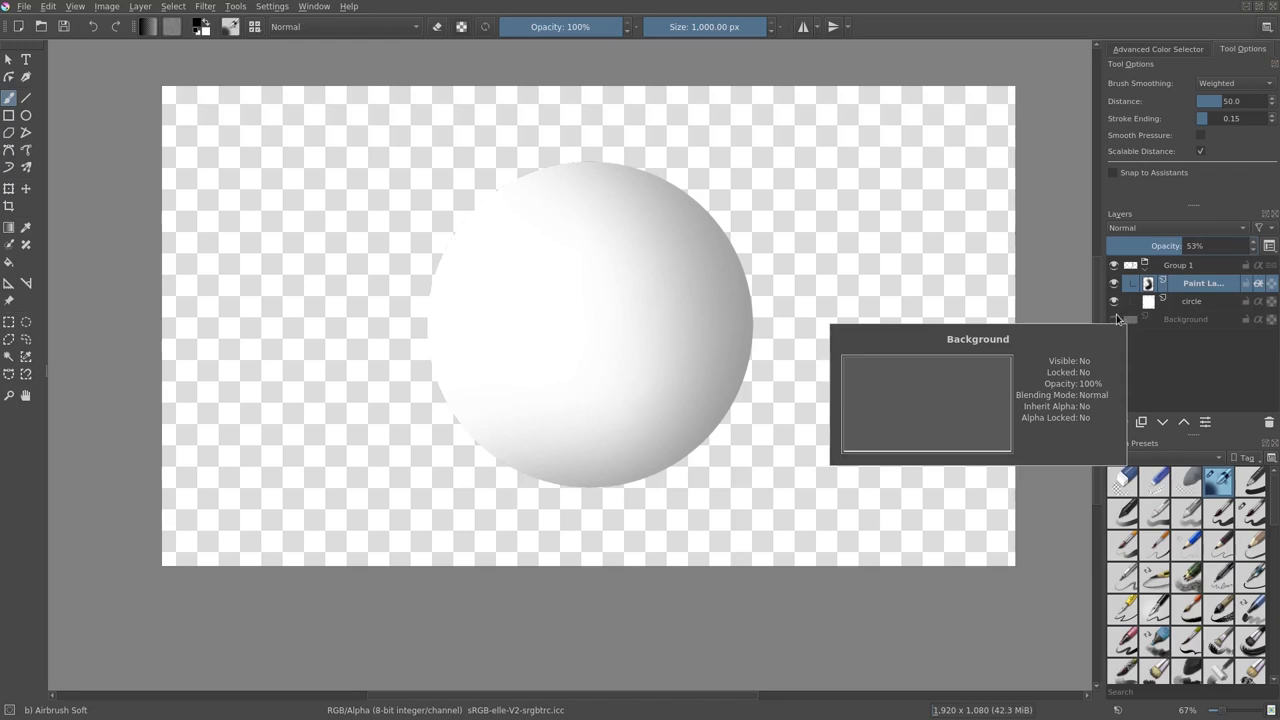
left_click(1112, 318)
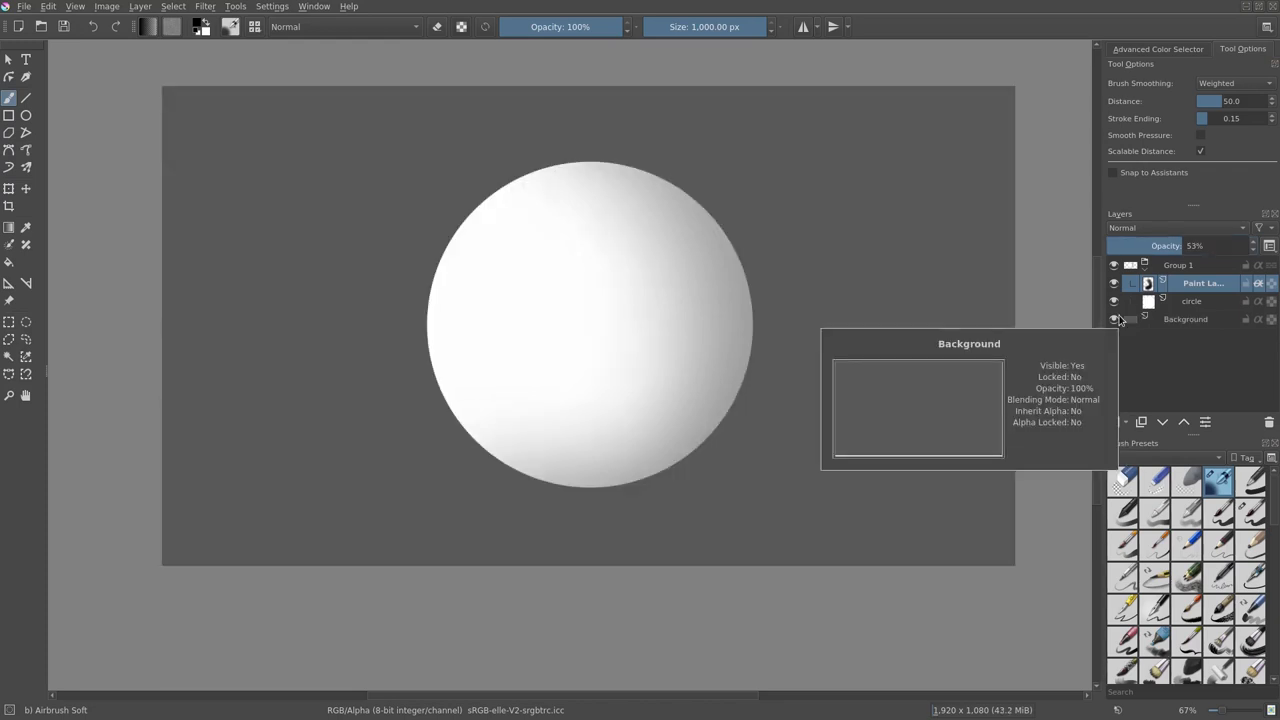